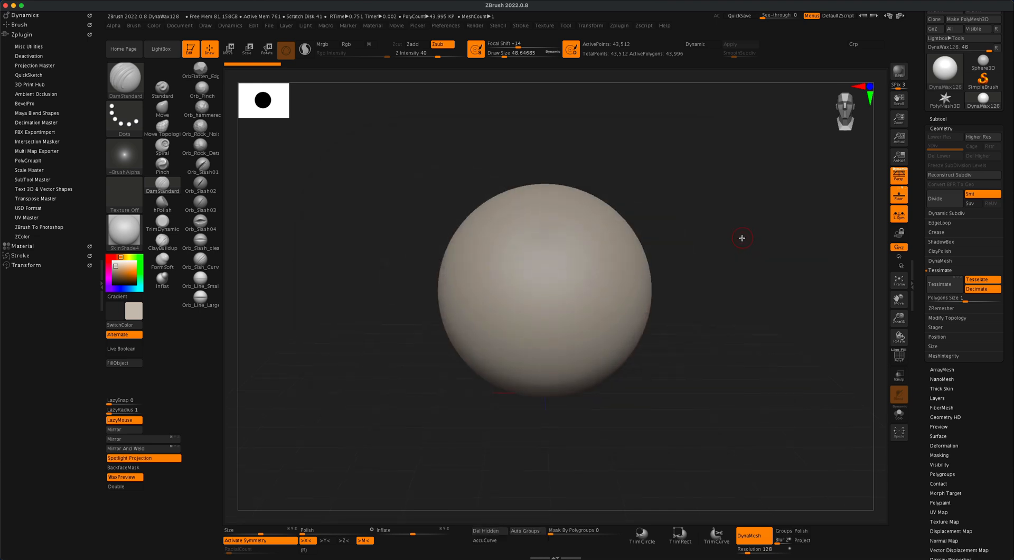
{"action": "mouse_move", "coordinate": [748, 241]}
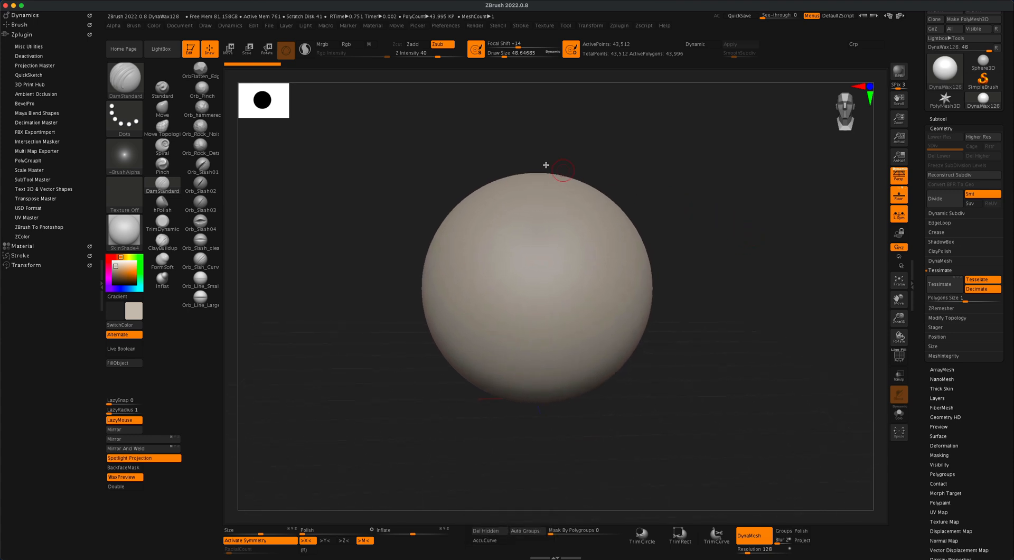
Load the DemoHead Female reference head in place of the DynaMesh sphere
{"action": "left_click", "coordinate": [162, 49]}
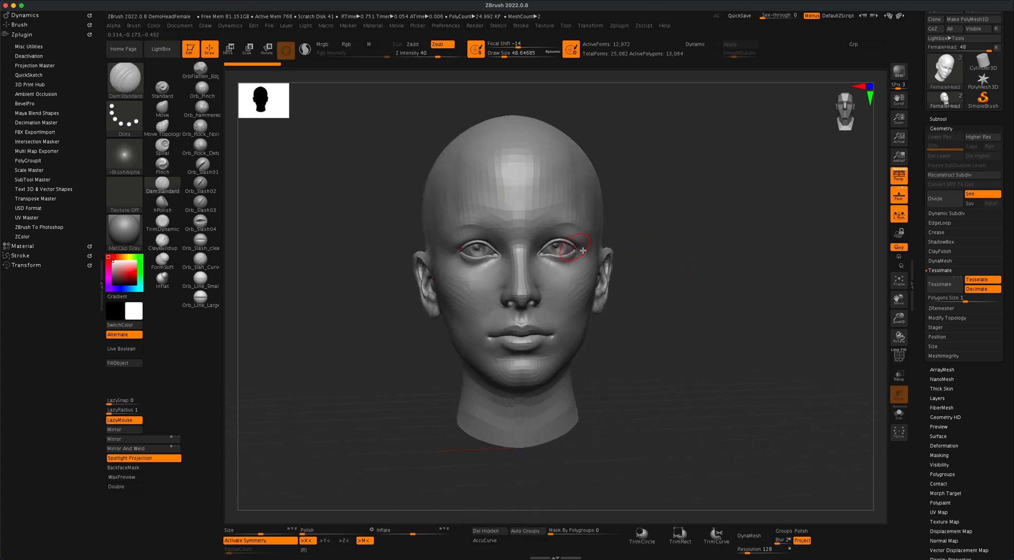
{"action": "mouse_move", "coordinate": [675, 254]}
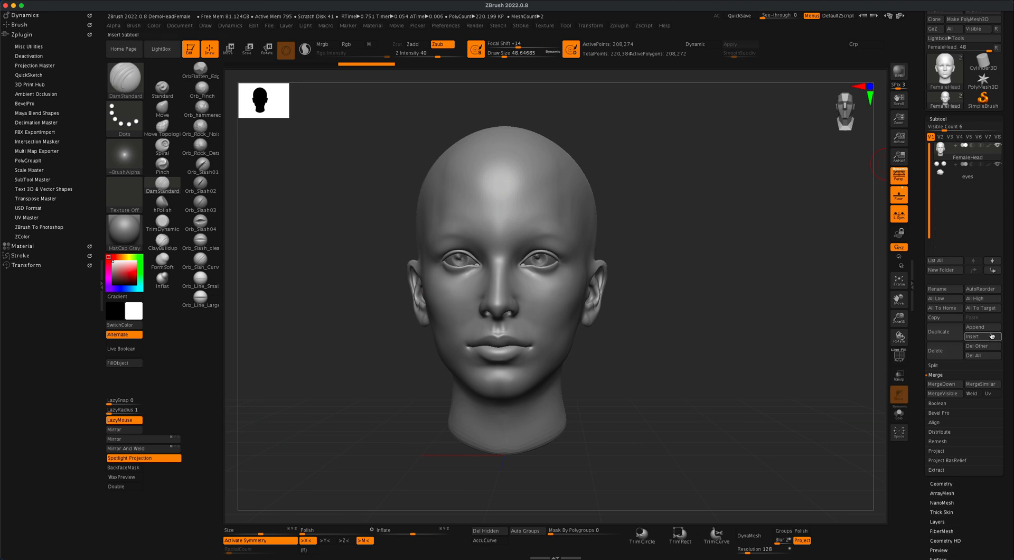
Insert a Sphere3D subtool and move it to the right of the female head
{"action": "left_click", "coordinate": [974, 336]}
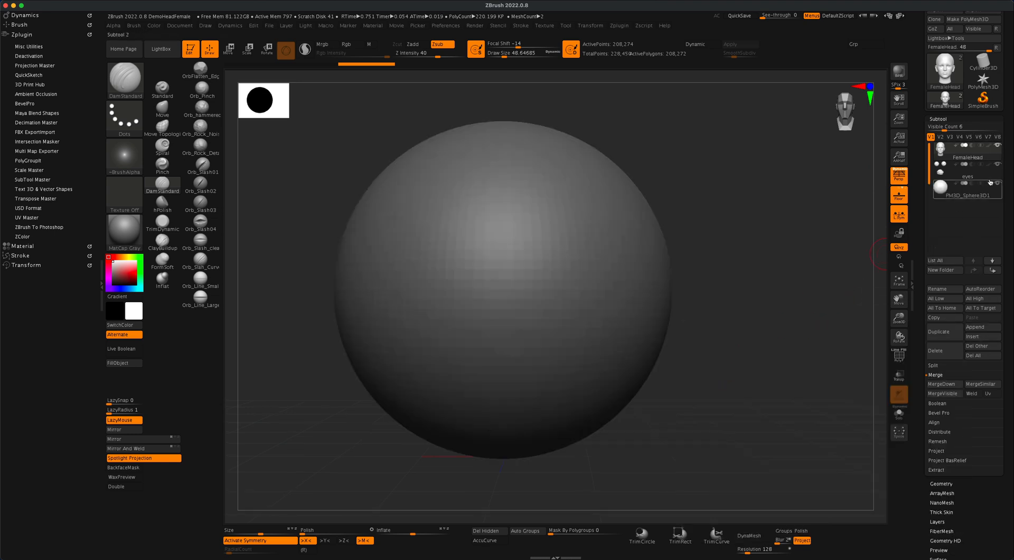
{"action": "left_click", "coordinate": [228, 48]}
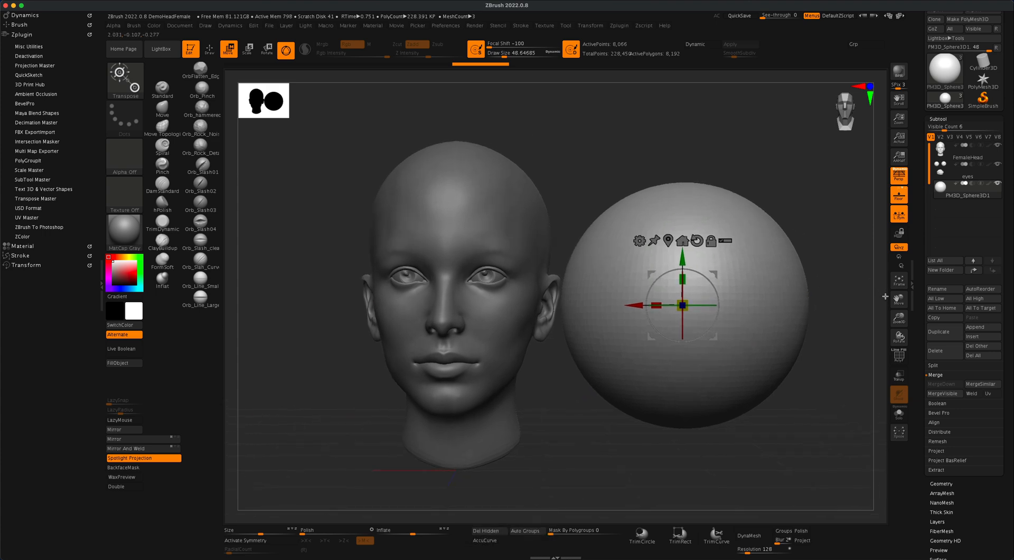
{"action": "mouse_move", "coordinate": [898, 280]}
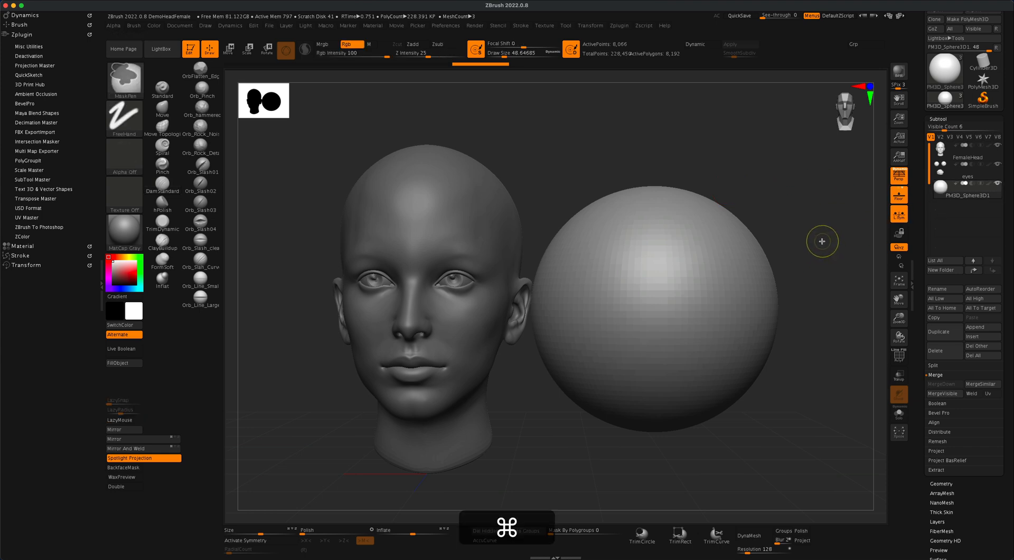
Subdivide the sphere to SDiv 4 for a smooth, dense surface, checking it from the front
{"action": "key", "text": "cmd+d"}
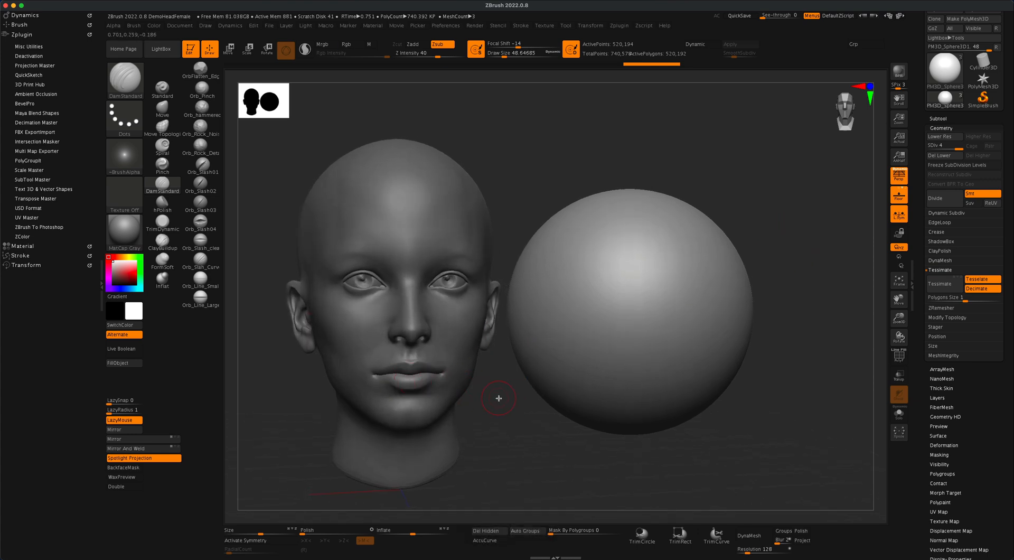
{"action": "left_click_drag", "start_coordinate": [497, 397], "coordinate": [643, 326]}
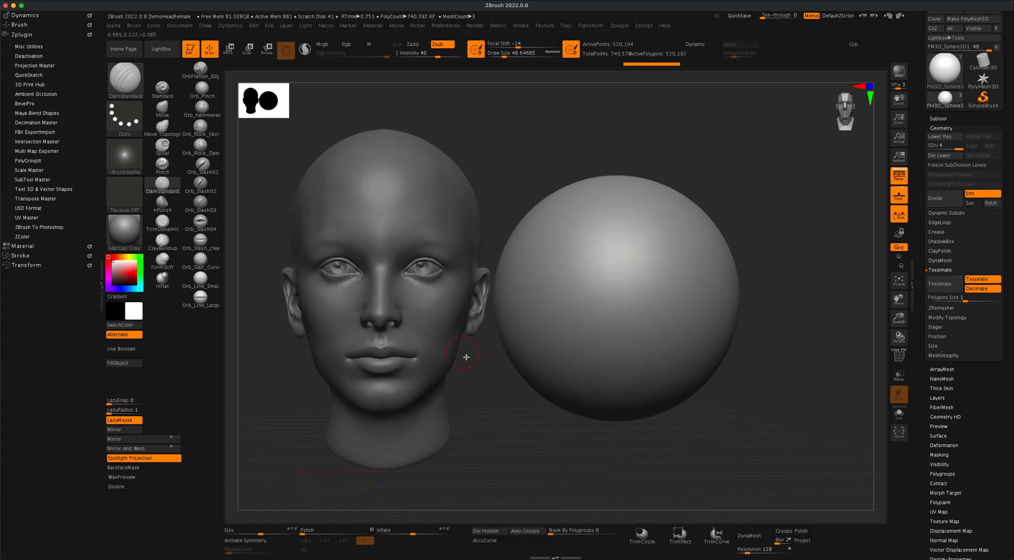
{"action": "left_click_drag", "start_coordinate": [465, 356], "coordinate": [493, 375]}
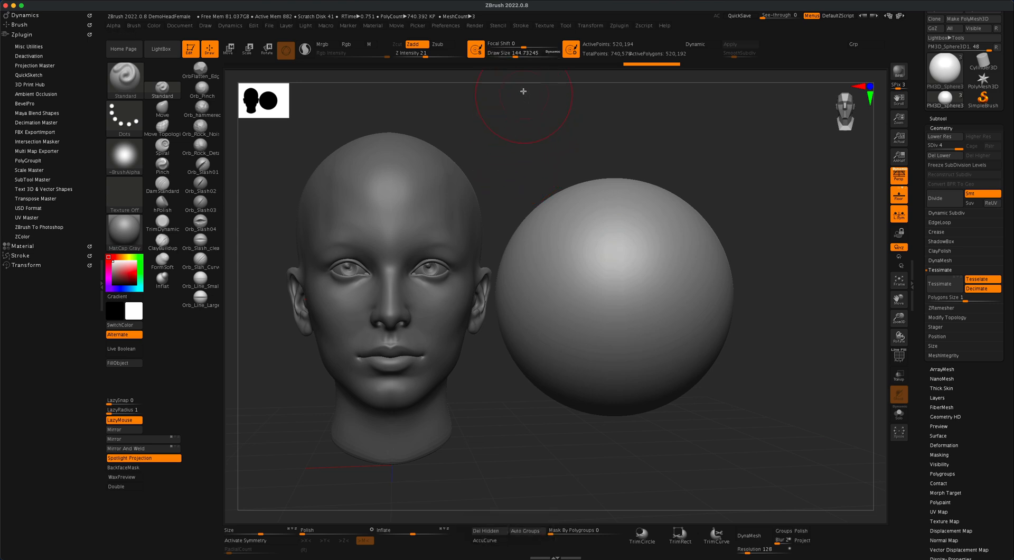
{"action": "mouse_move", "coordinate": [504, 101]}
{"action": "type", "text": "25"}
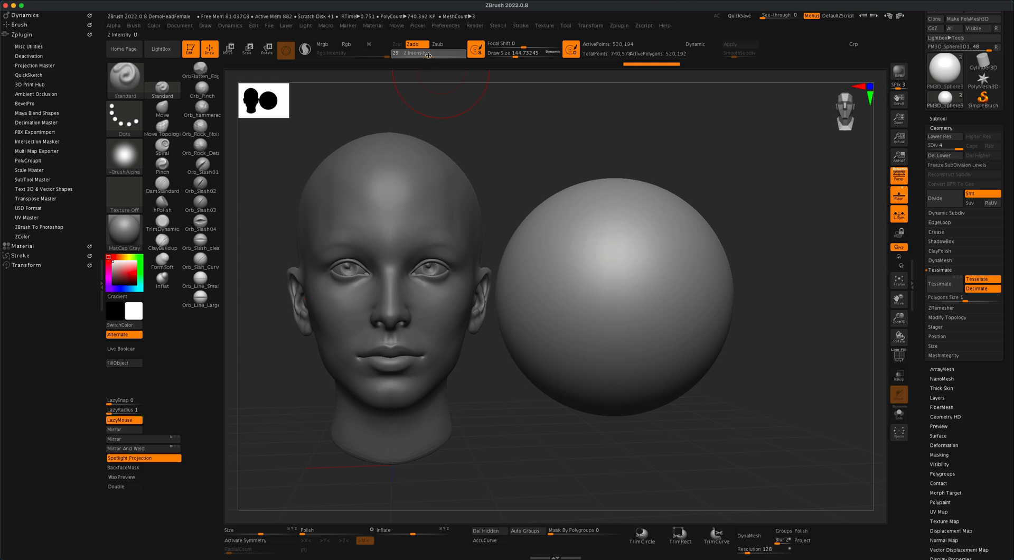
{"action": "mouse_move", "coordinate": [609, 331]}
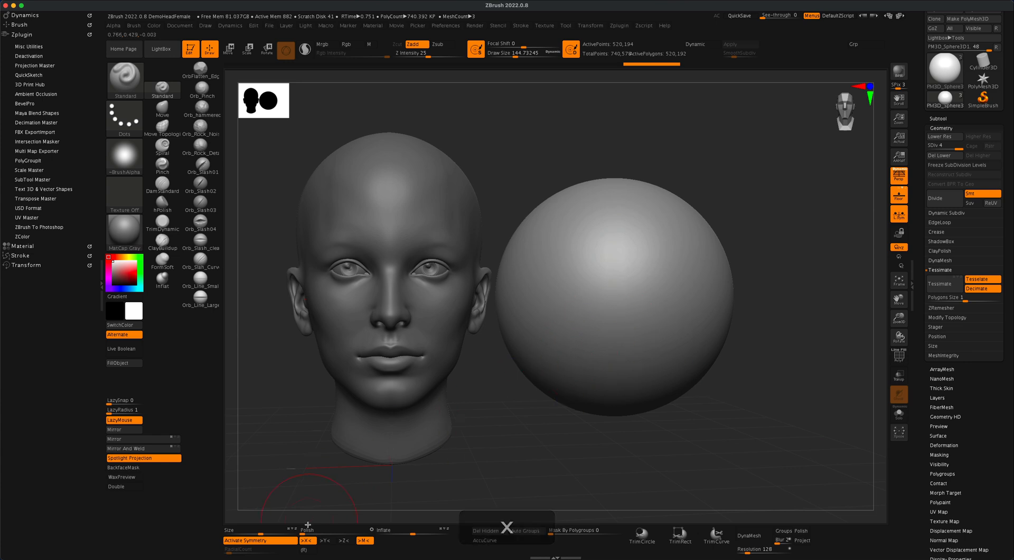
{"action": "mouse_move", "coordinate": [589, 335]}
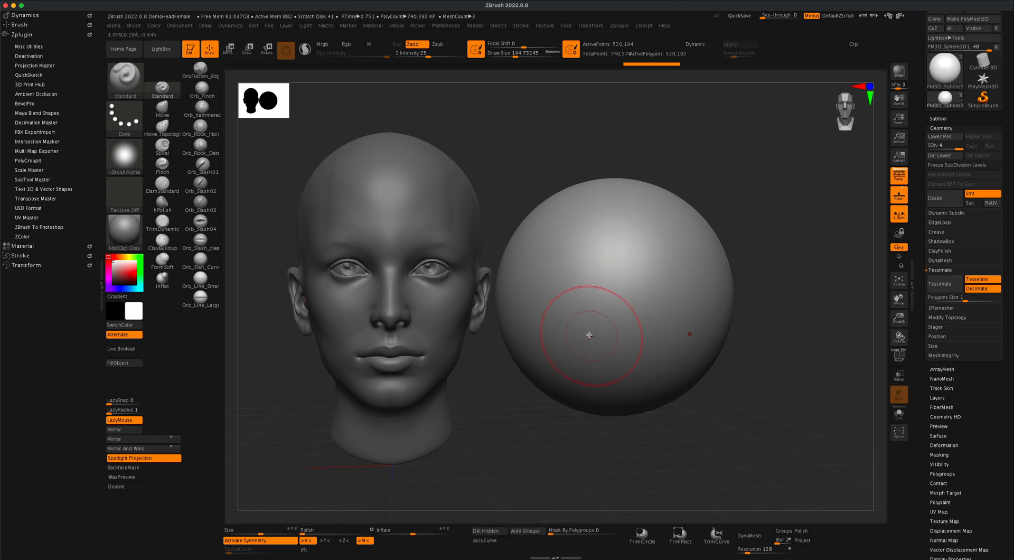
Build a horizontal lip bulge across the sphere's lower front with Standard brush strokes
{"action": "left_click_drag", "start_coordinate": [588, 334], "coordinate": [684, 334]}
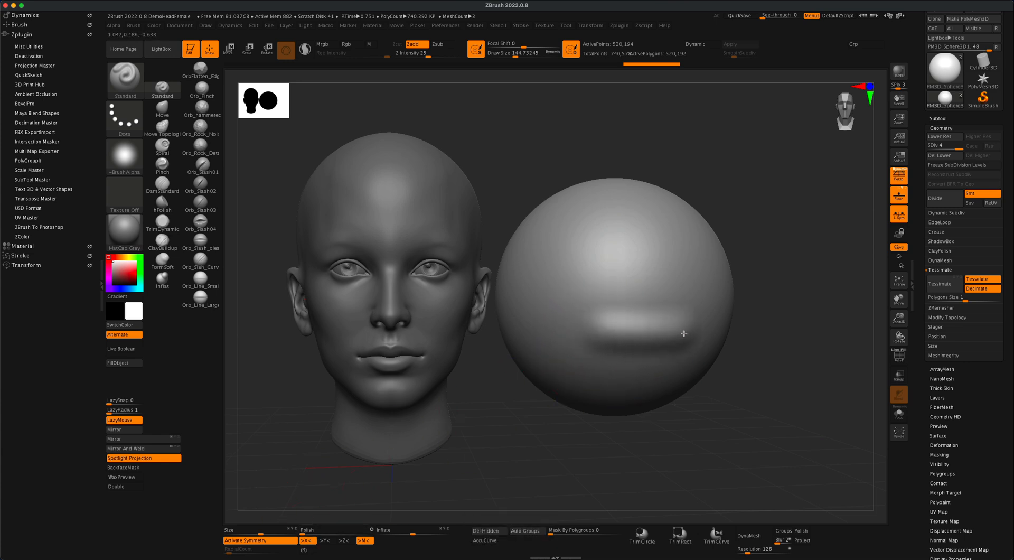
{"action": "left_click_drag", "start_coordinate": [683, 334], "coordinate": [808, 330]}
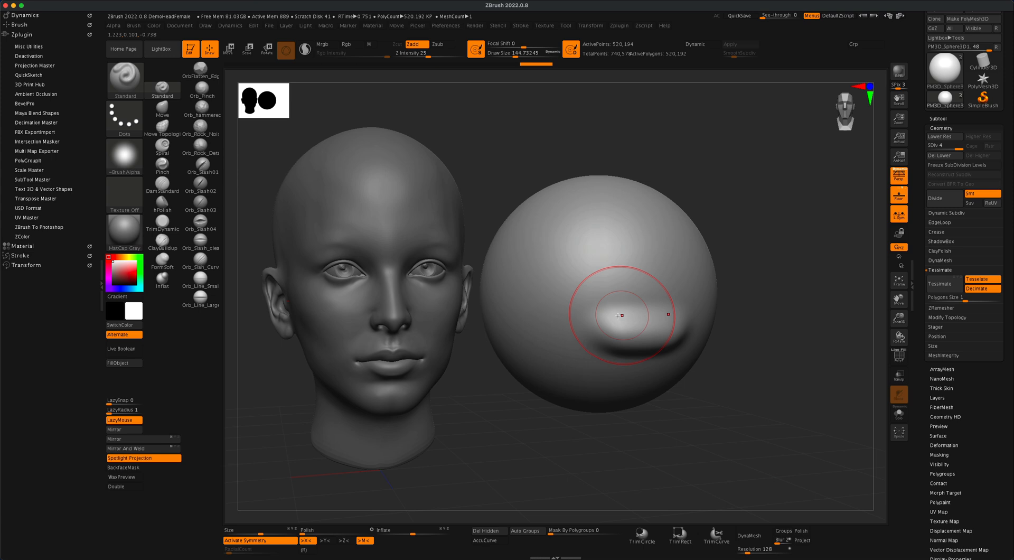
{"action": "left_click_drag", "start_coordinate": [620, 314], "coordinate": [716, 314]}
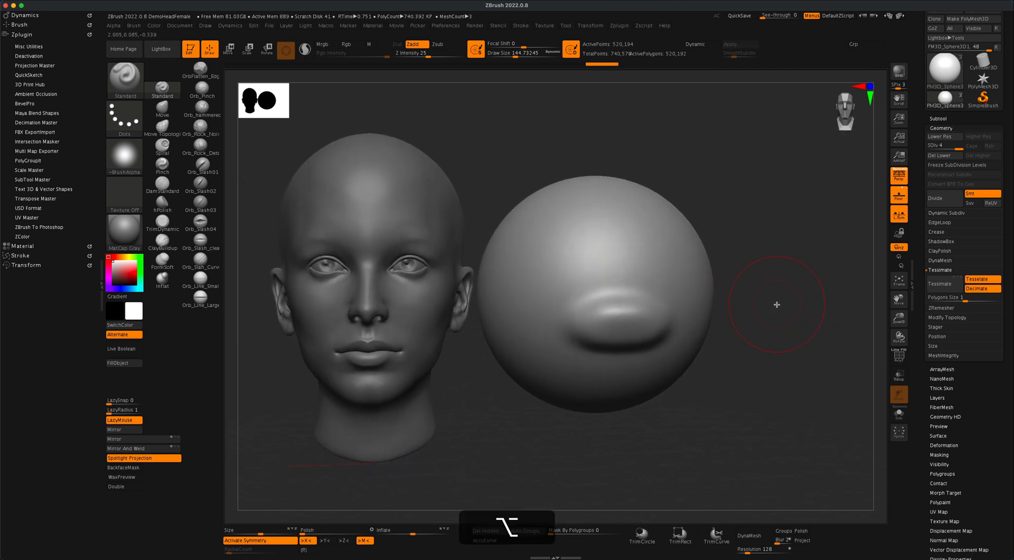
Carve the mouth crease with DamStandard, separating upper and lower lips and marking the corner
{"action": "left_click", "coordinate": [123, 80]}
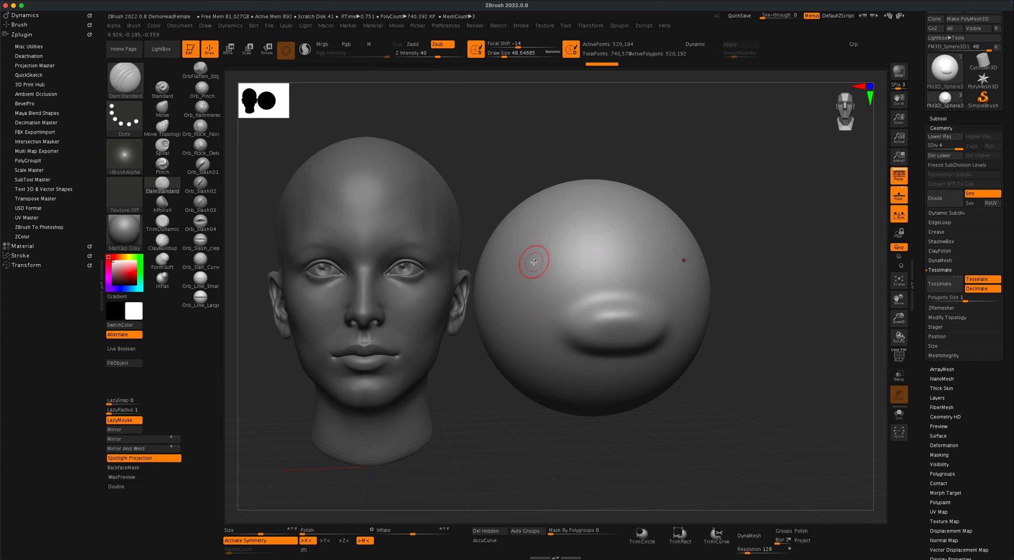
{"action": "left_click_drag", "start_coordinate": [533, 262], "coordinate": [557, 262]}
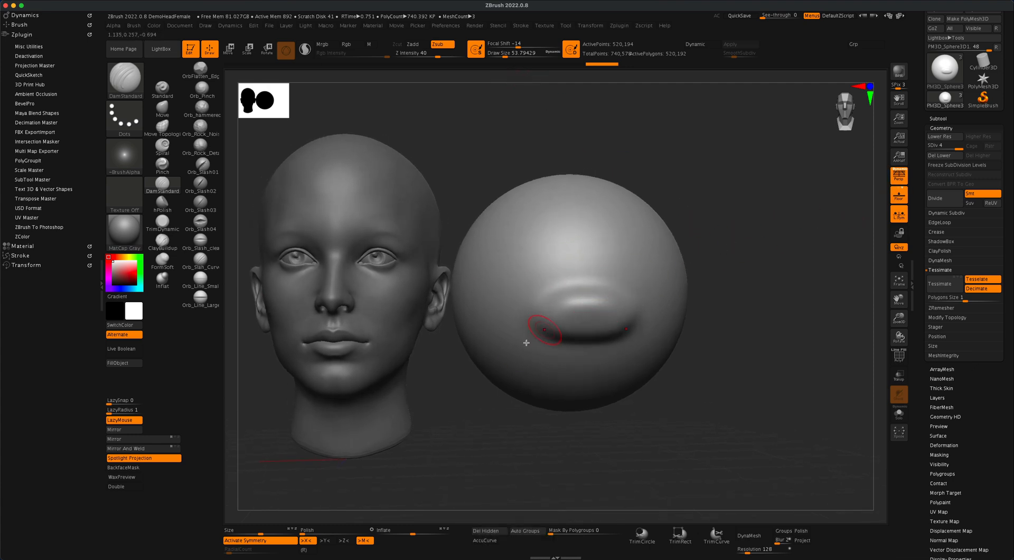
{"action": "left_click_drag", "start_coordinate": [546, 330], "coordinate": [578, 301]}
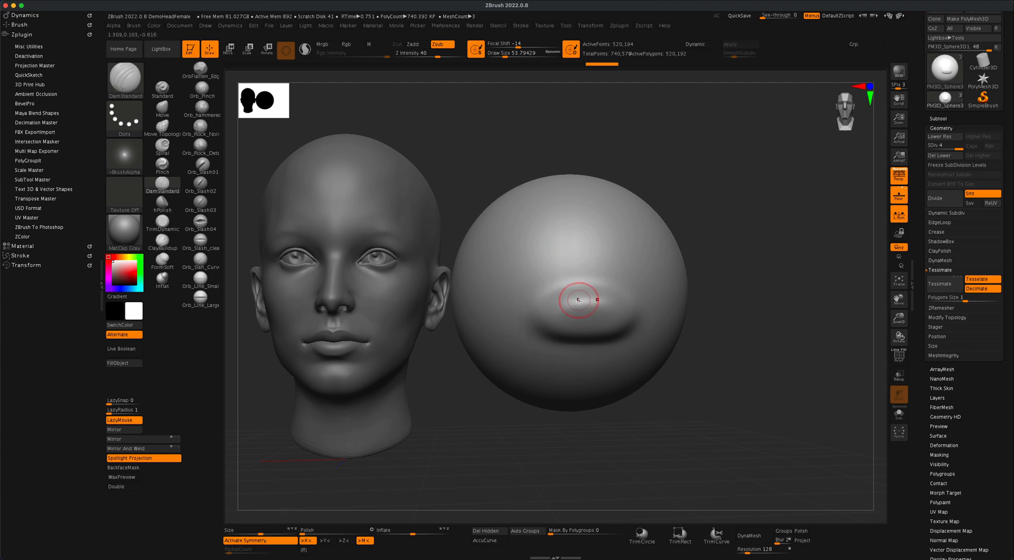
{"action": "mouse_move", "coordinate": [584, 310]}
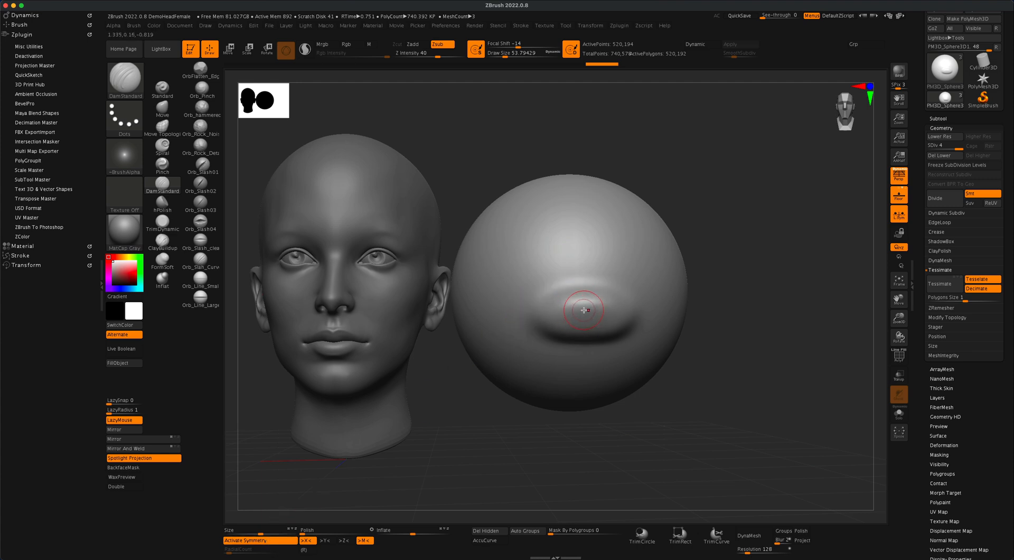
{"action": "mouse_move", "coordinate": [579, 314]}
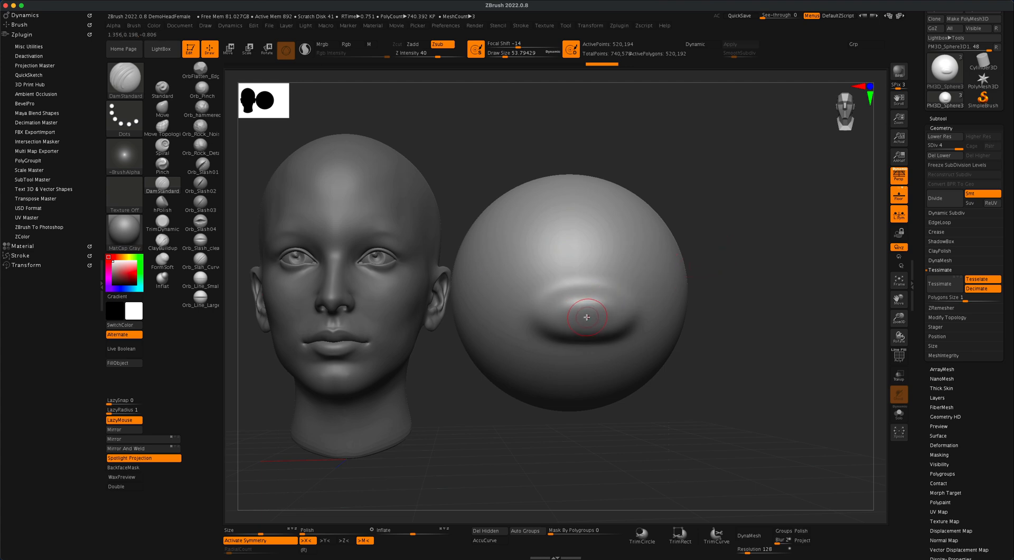
{"action": "left_click_drag", "start_coordinate": [594, 314], "coordinate": [572, 314]}
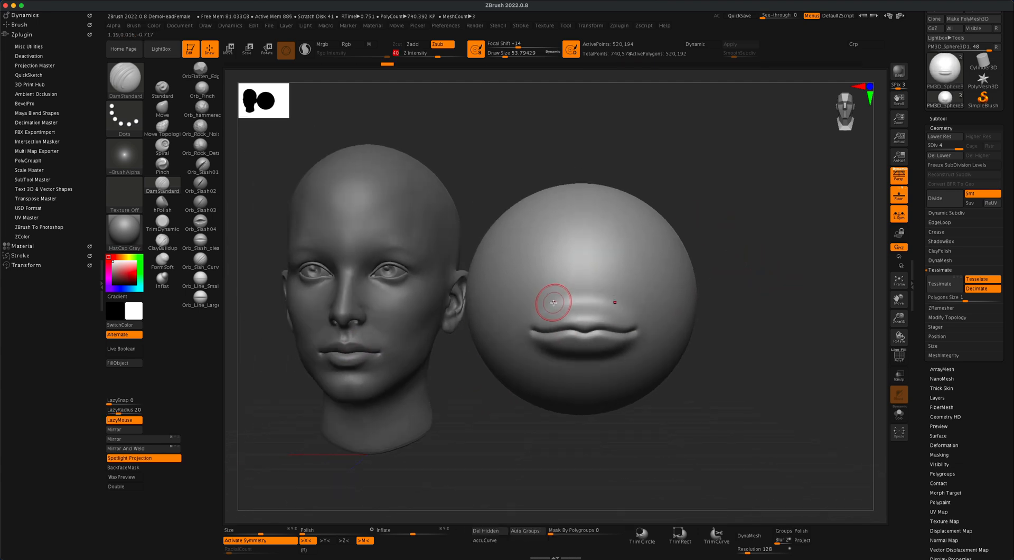
Define the left mouth corner, upper lip outline and lower lip edge with further strokes
{"action": "left_click_drag", "start_coordinate": [552, 301], "coordinate": [587, 353]}
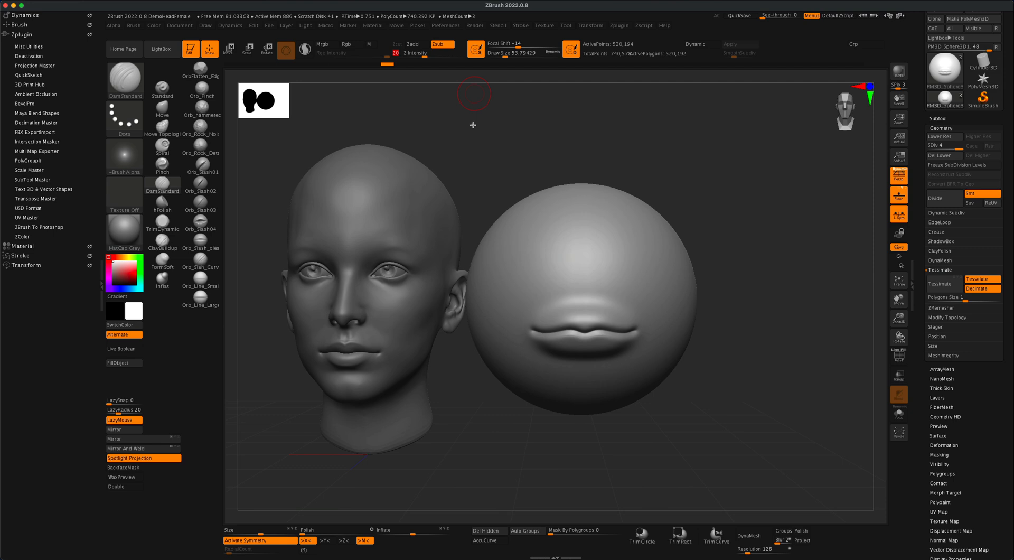
{"action": "left_click_drag", "start_coordinate": [474, 125], "coordinate": [532, 334]}
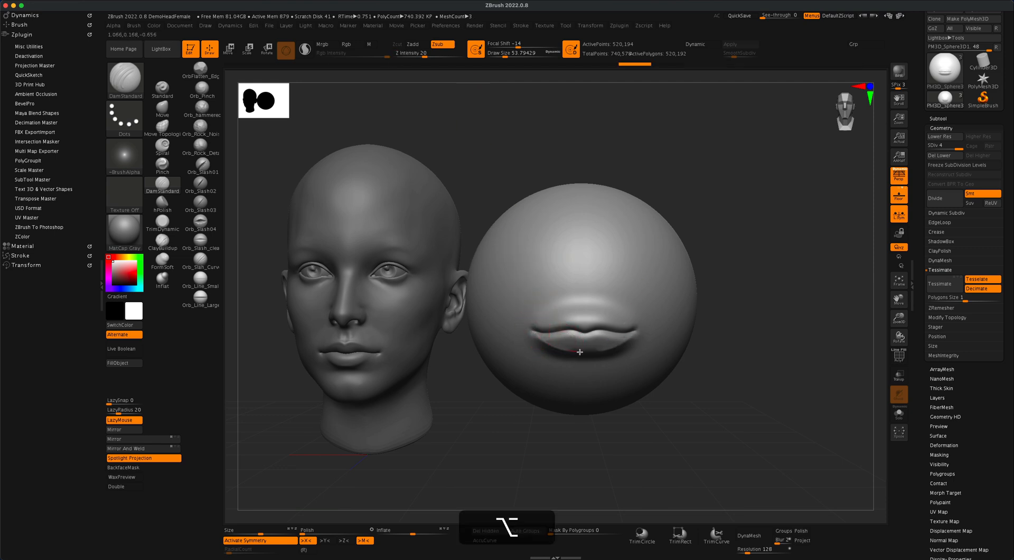
{"action": "left_click_drag", "start_coordinate": [579, 350], "coordinate": [600, 365]}
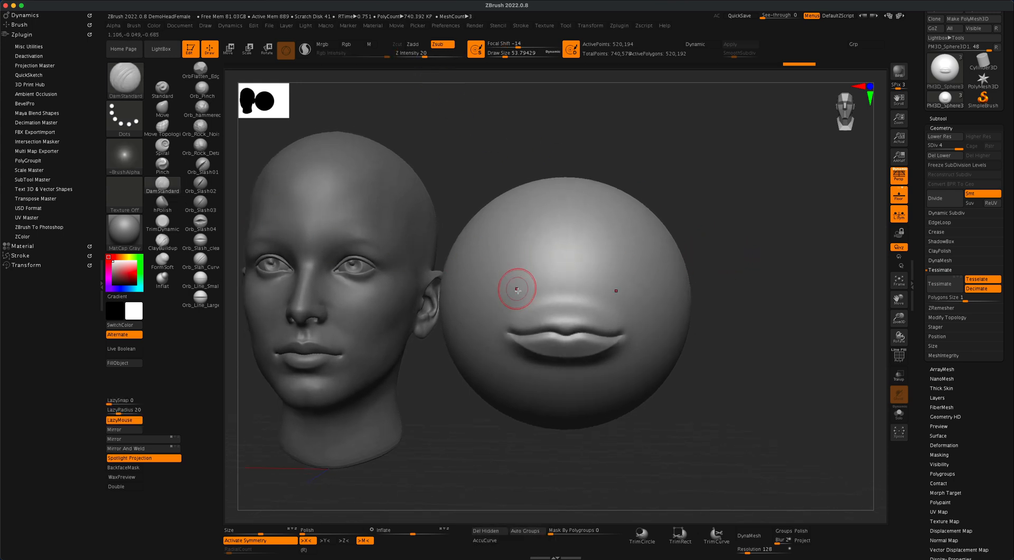
Shape the upper lip's central dip, then tuck in the mouth corner from a three-quarter view
{"action": "left_click_drag", "start_coordinate": [517, 288], "coordinate": [563, 302]}
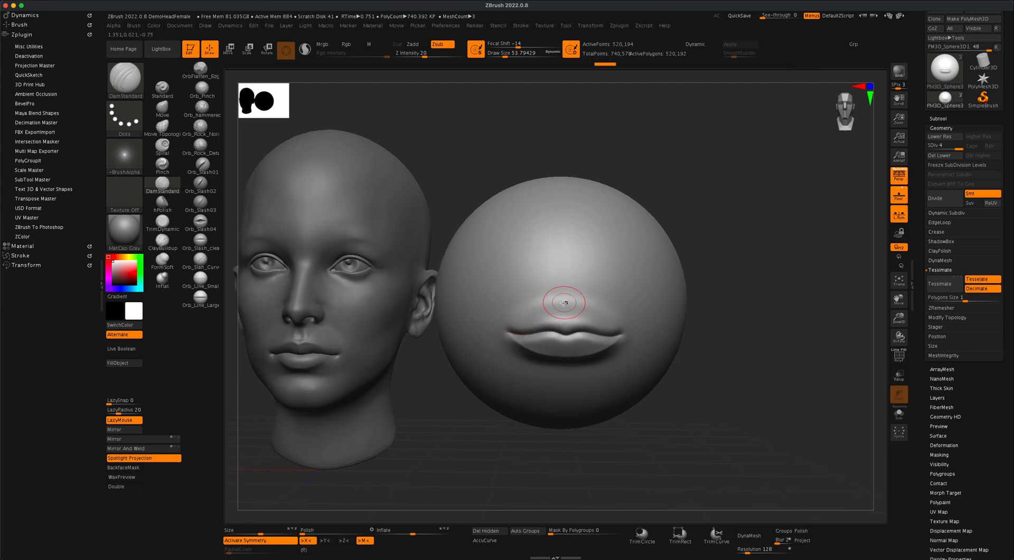
{"action": "mouse_move", "coordinate": [534, 316]}
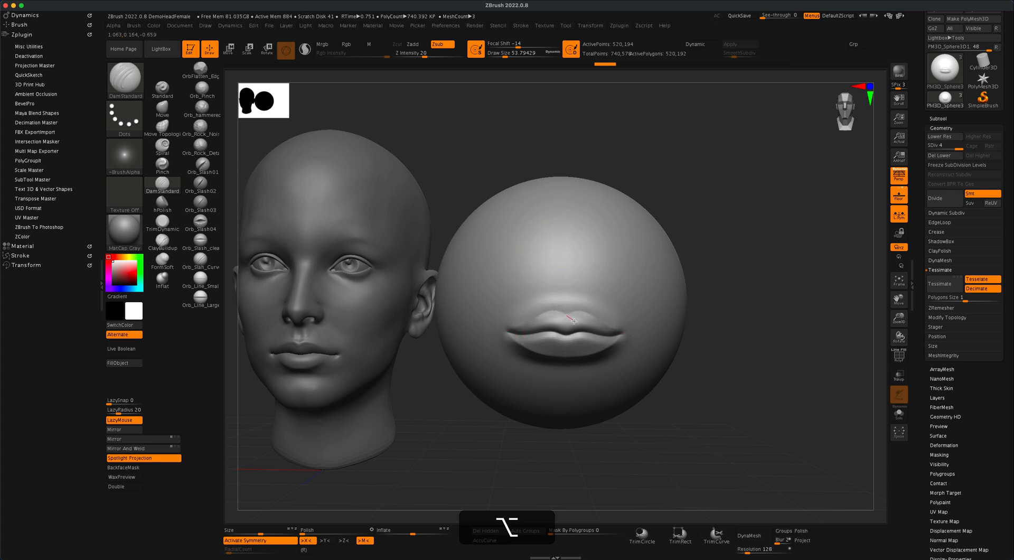
{"action": "left_click_drag", "start_coordinate": [570, 321], "coordinate": [585, 331]}
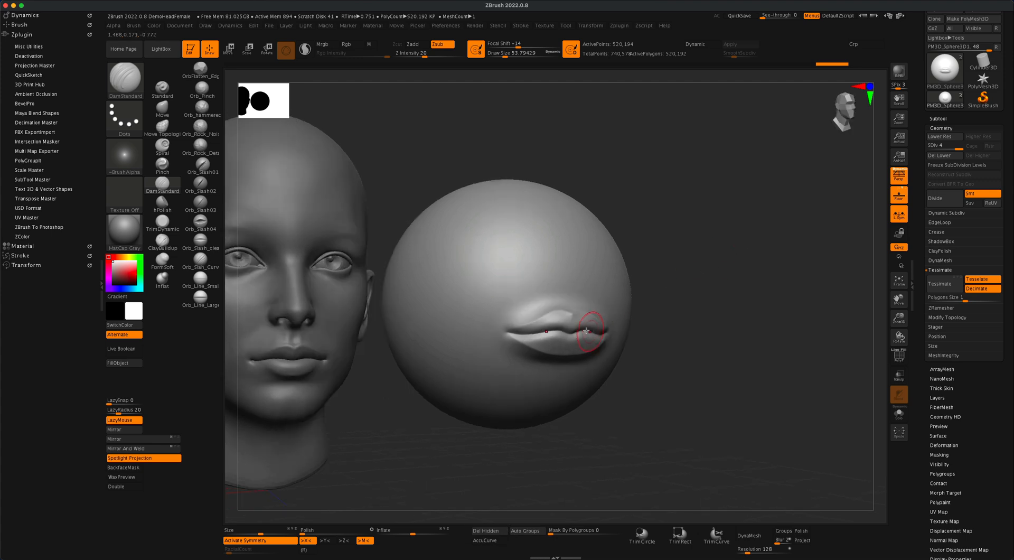
{"action": "left_click_drag", "start_coordinate": [585, 331], "coordinate": [572, 320]}
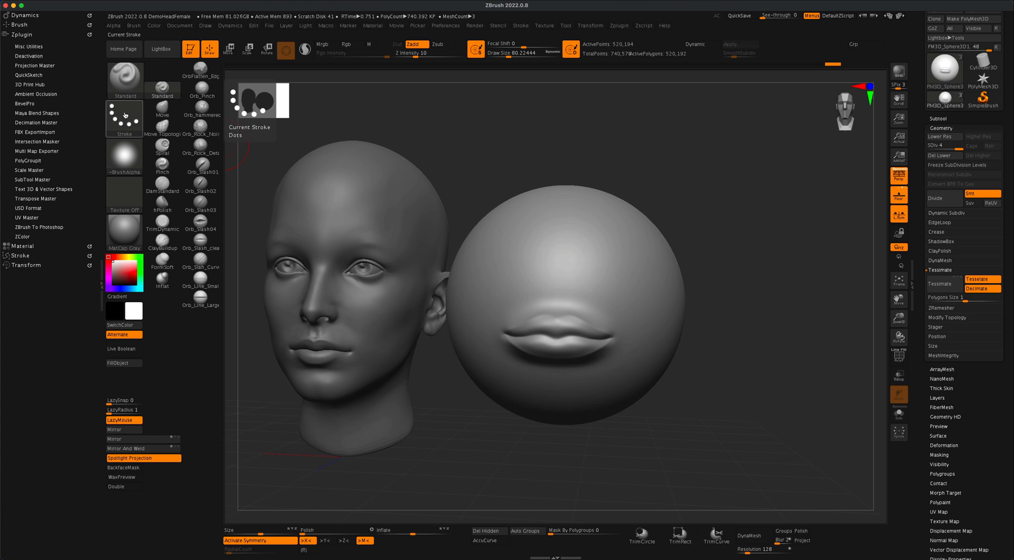
Pick a striped alpha with DragRect stroke and stamp vertical creases across the lips and lower corner
{"action": "left_click", "coordinate": [124, 123]}
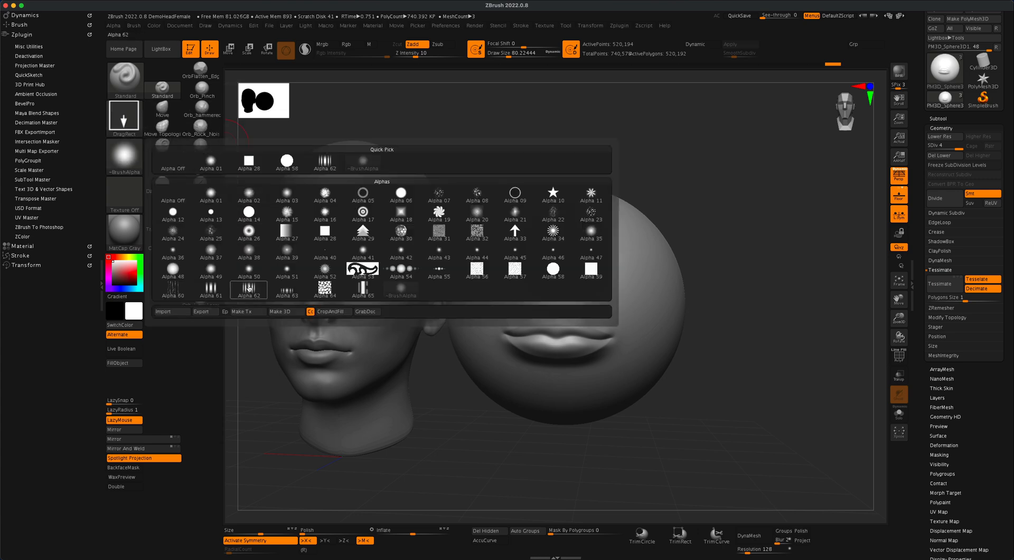
{"action": "mouse_move", "coordinate": [248, 289]}
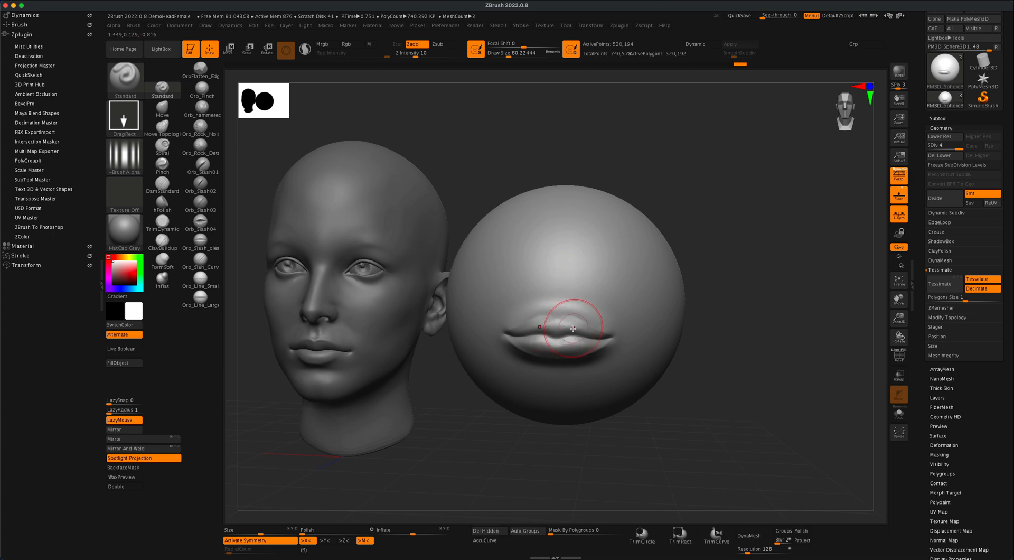
{"action": "left_click_drag", "start_coordinate": [573, 328], "coordinate": [588, 332]}
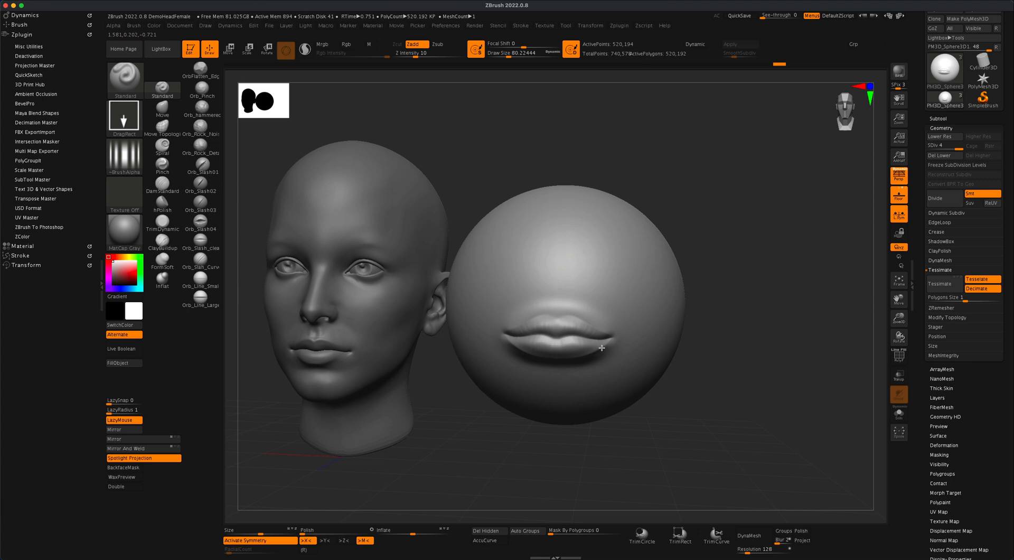
{"action": "left_click_drag", "start_coordinate": [600, 348], "coordinate": [746, 289]}
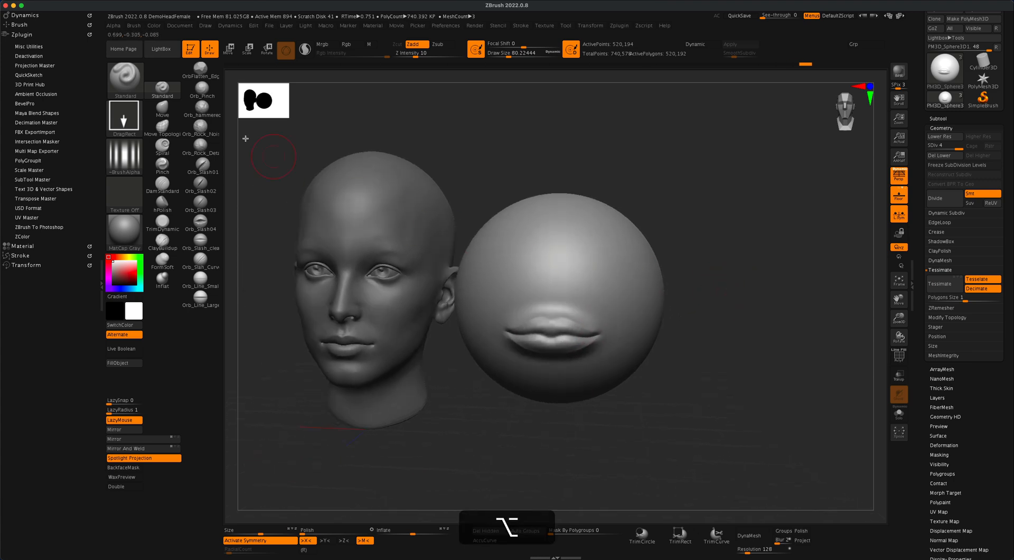
Reset the stroke to Dots with no alpha and a draw size near 206, facing the models again
{"action": "left_click", "coordinate": [124, 158]}
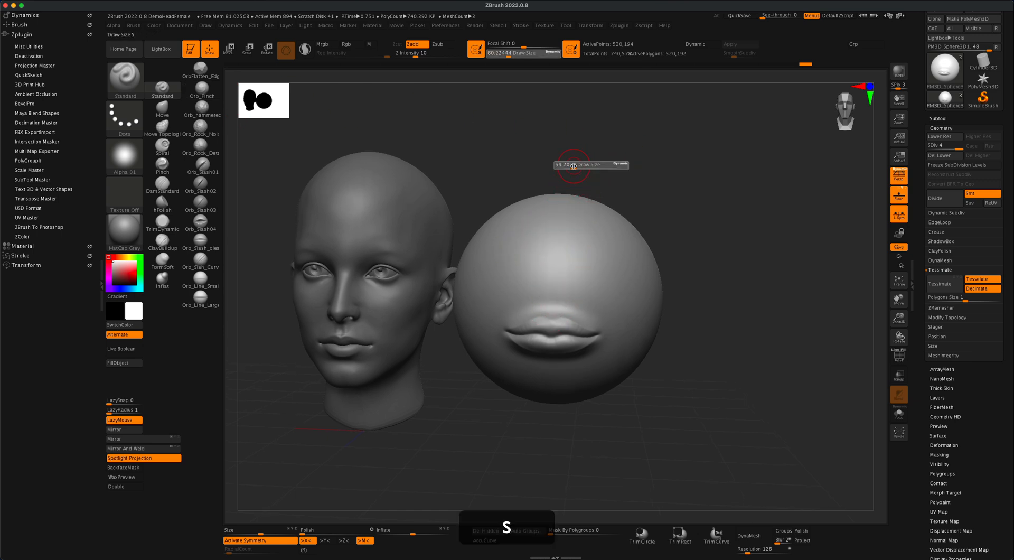
{"action": "mouse_move", "coordinate": [552, 307]}
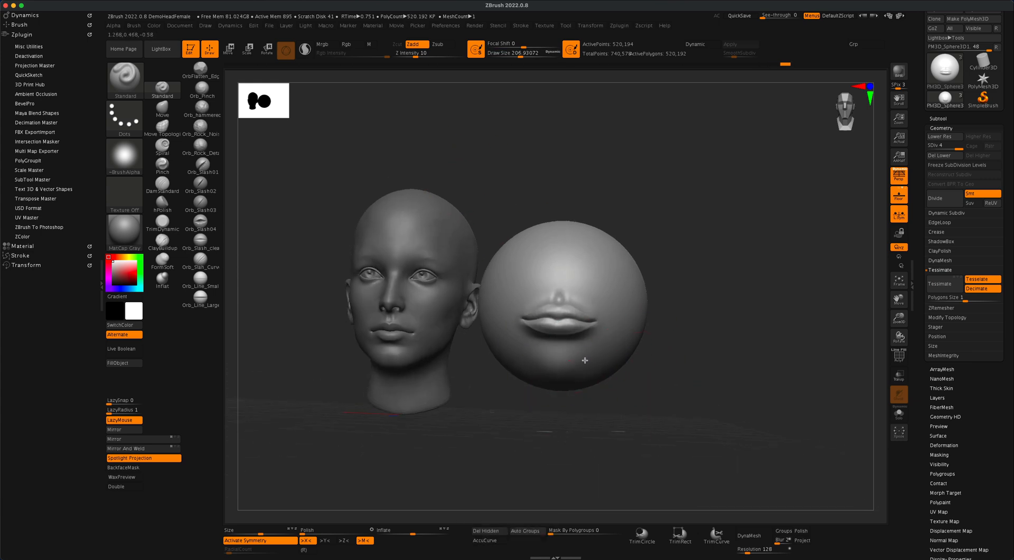
{"action": "left_click_drag", "start_coordinate": [584, 360], "coordinate": [630, 369]}
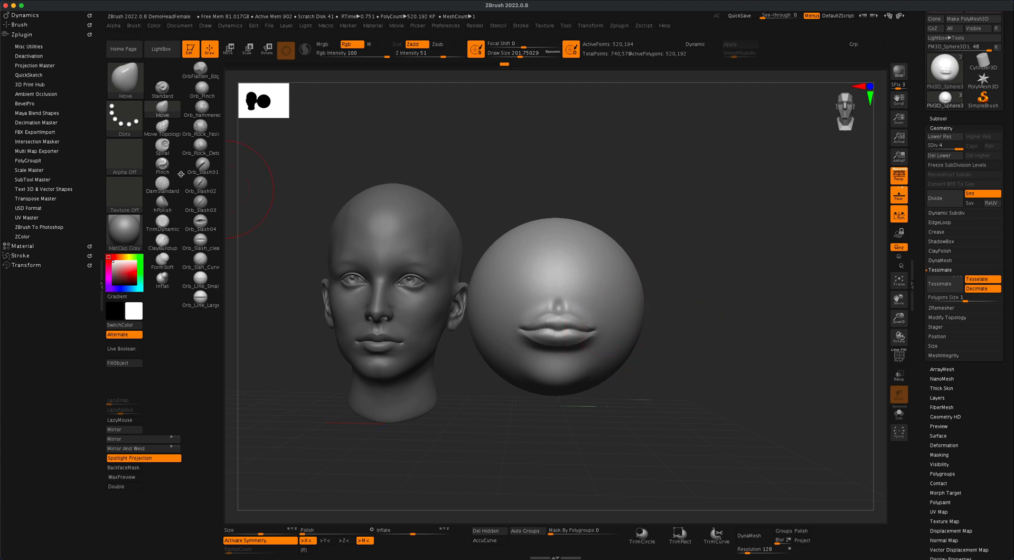
Select the Pinch brush for crisper lip edges, then undo the last change
{"action": "left_click", "coordinate": [163, 166]}
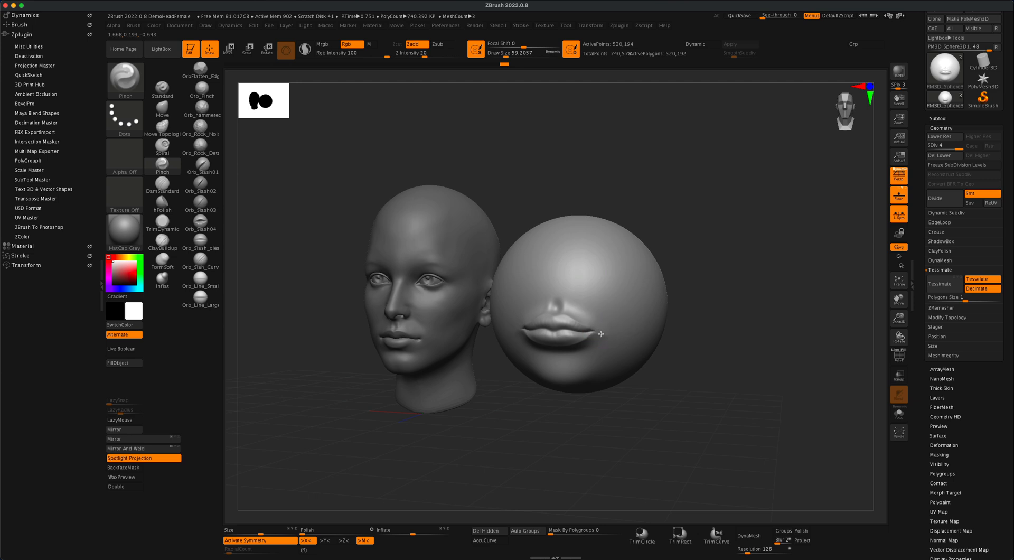
{"action": "key", "text": "cmd+z"}
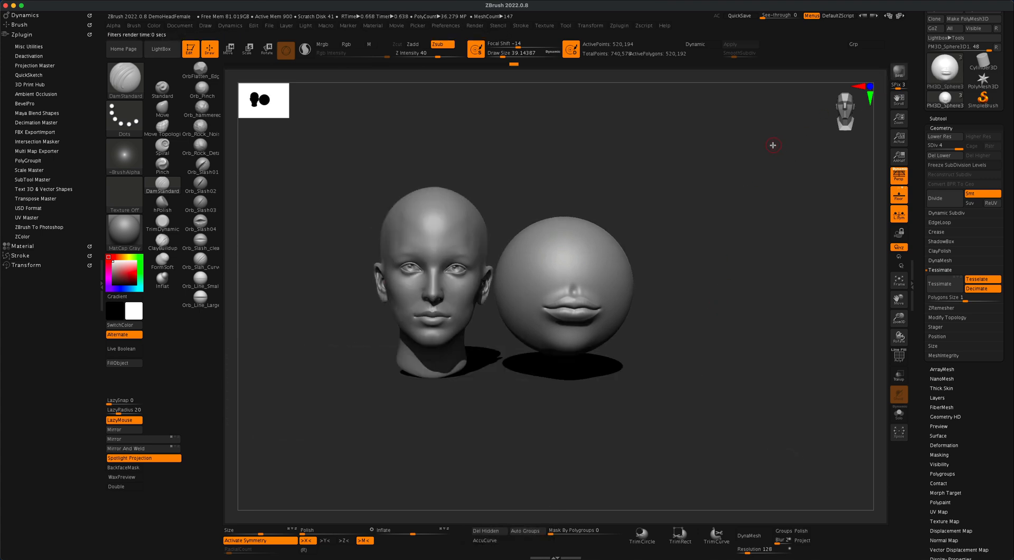
{"action": "mouse_move", "coordinate": [770, 167]}
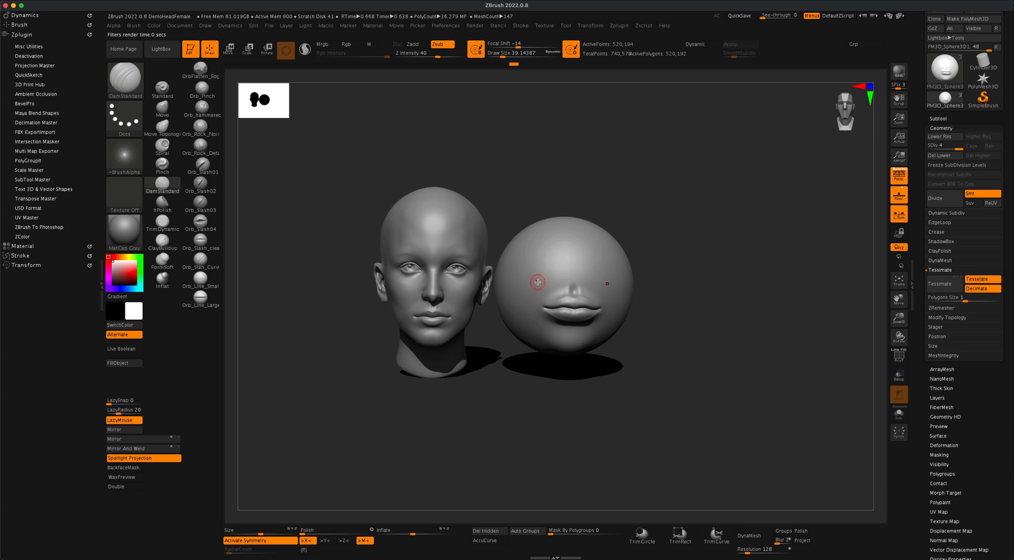
{"action": "mouse_move", "coordinate": [694, 272]}
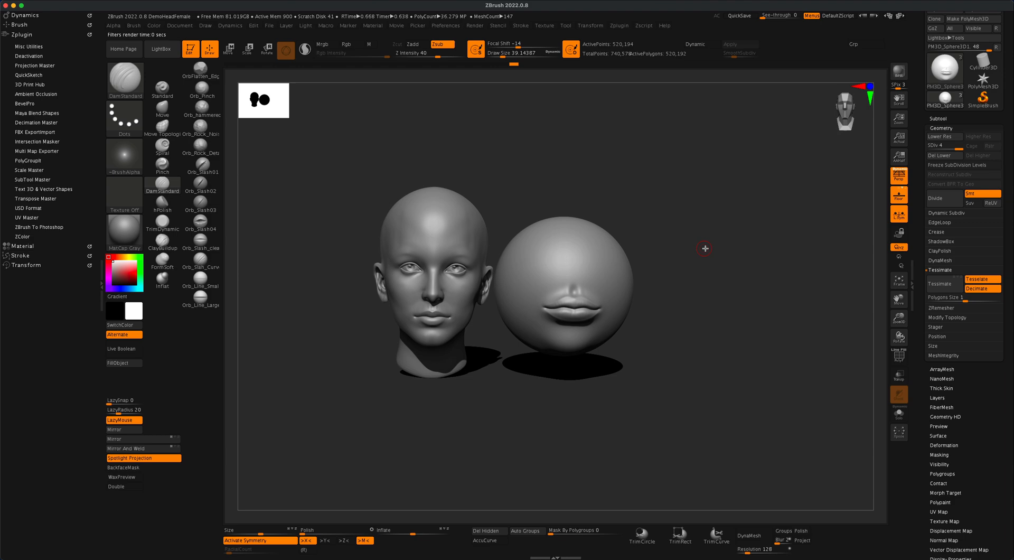
{"action": "mouse_move", "coordinate": [696, 254]}
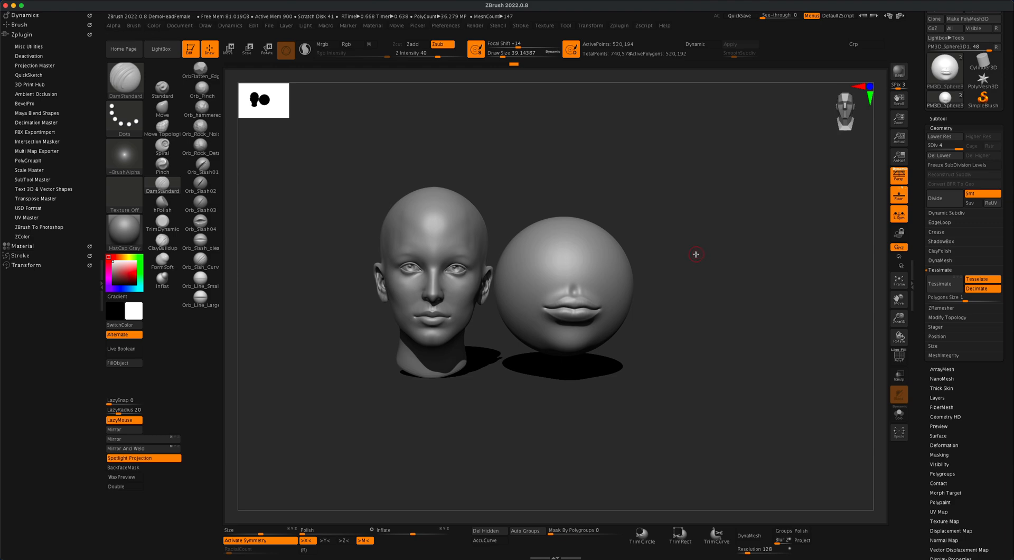